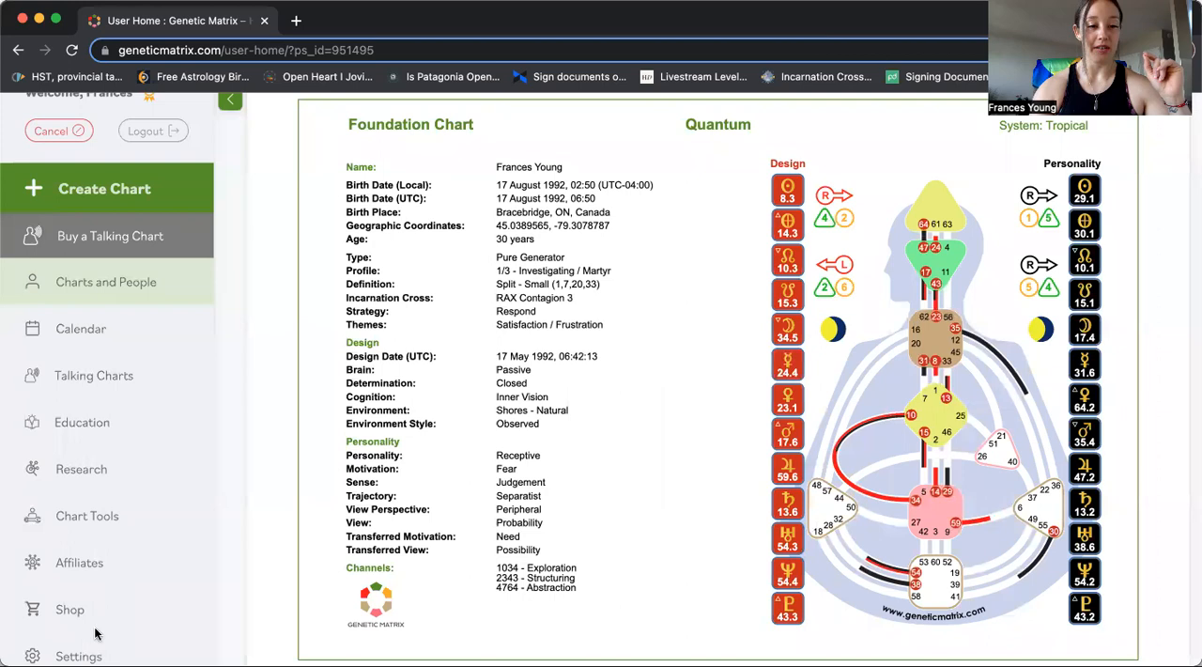
{"action": "mouse_move", "coordinate": [675, 350]}
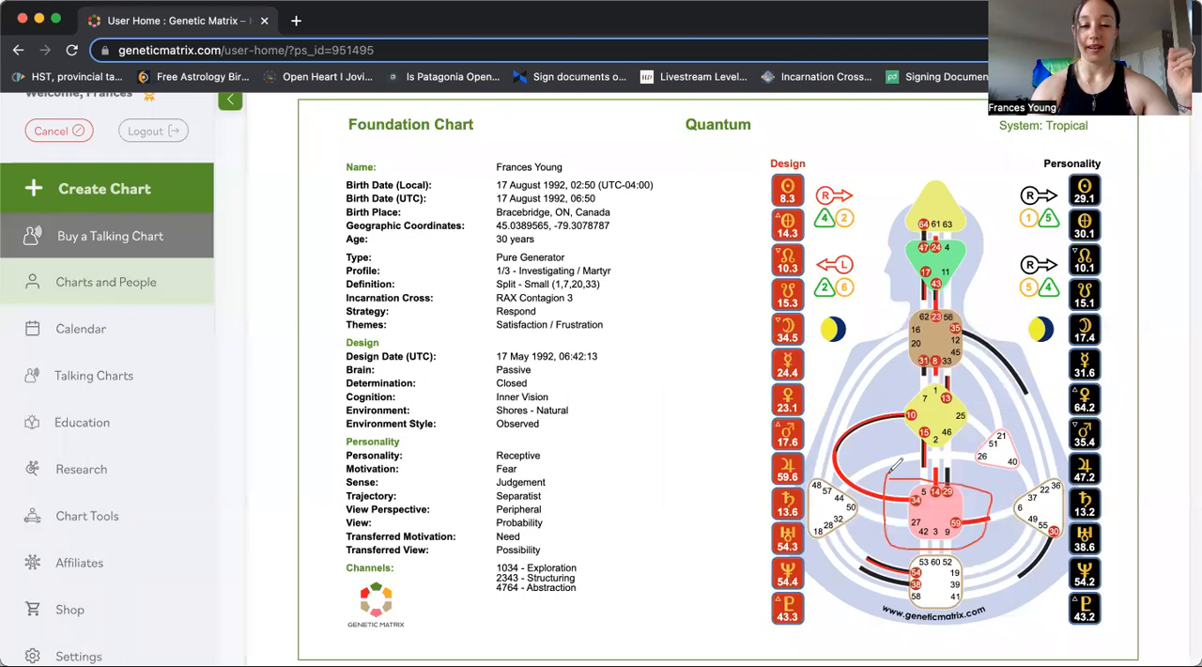
{"action": "mouse_move", "coordinate": [695, 517]}
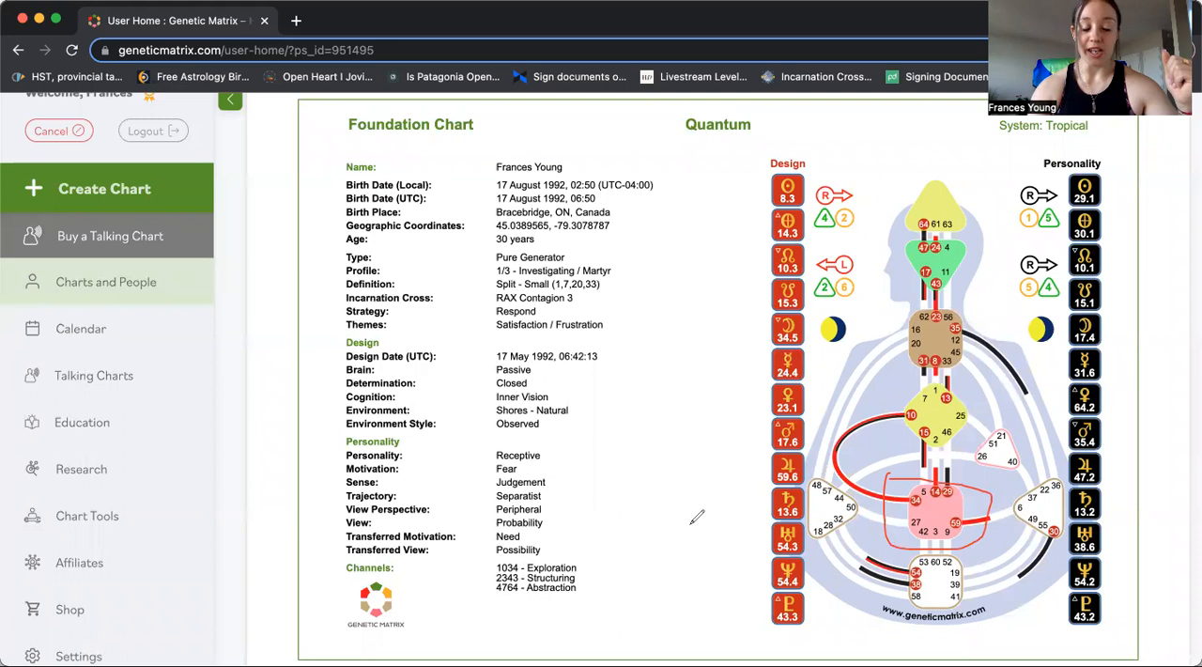